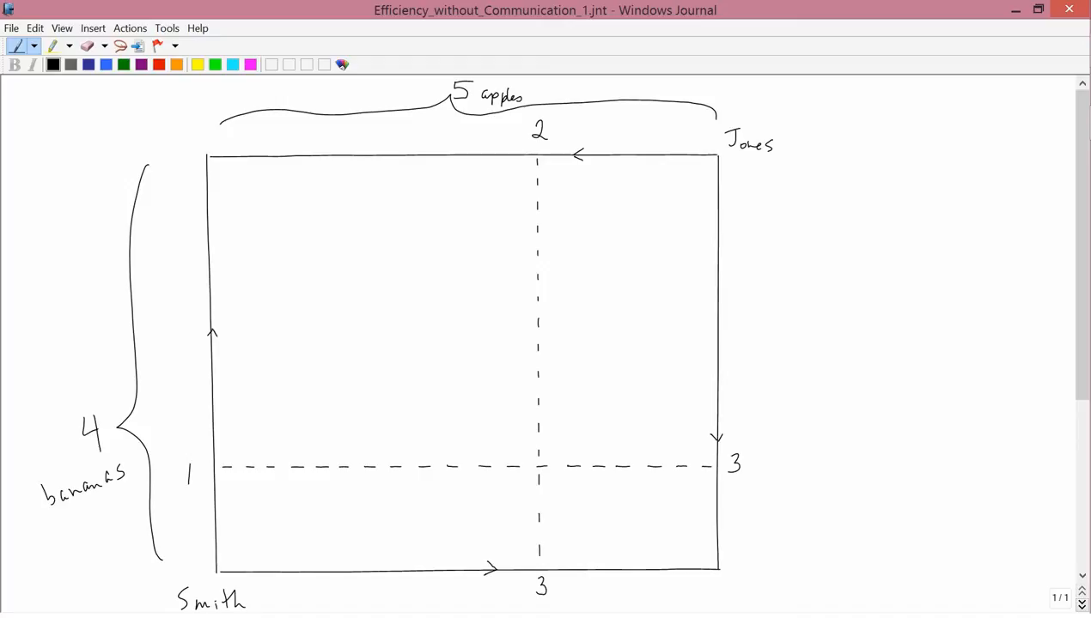
Place a dot where the horizontal and vertical dashed lines cross inside the box
click(359, 311)
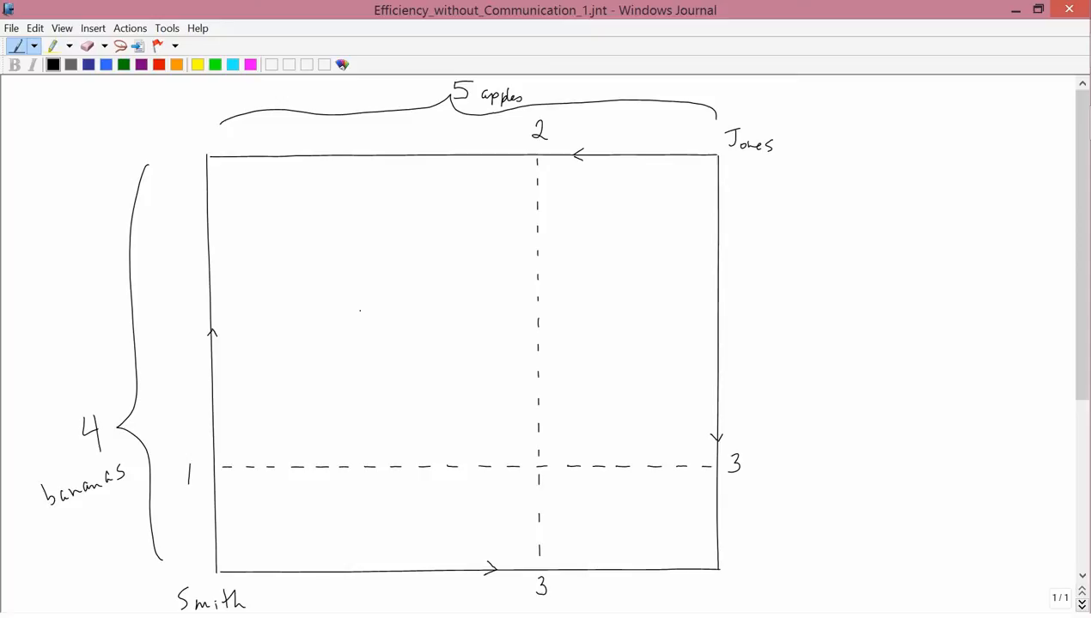
click(540, 466)
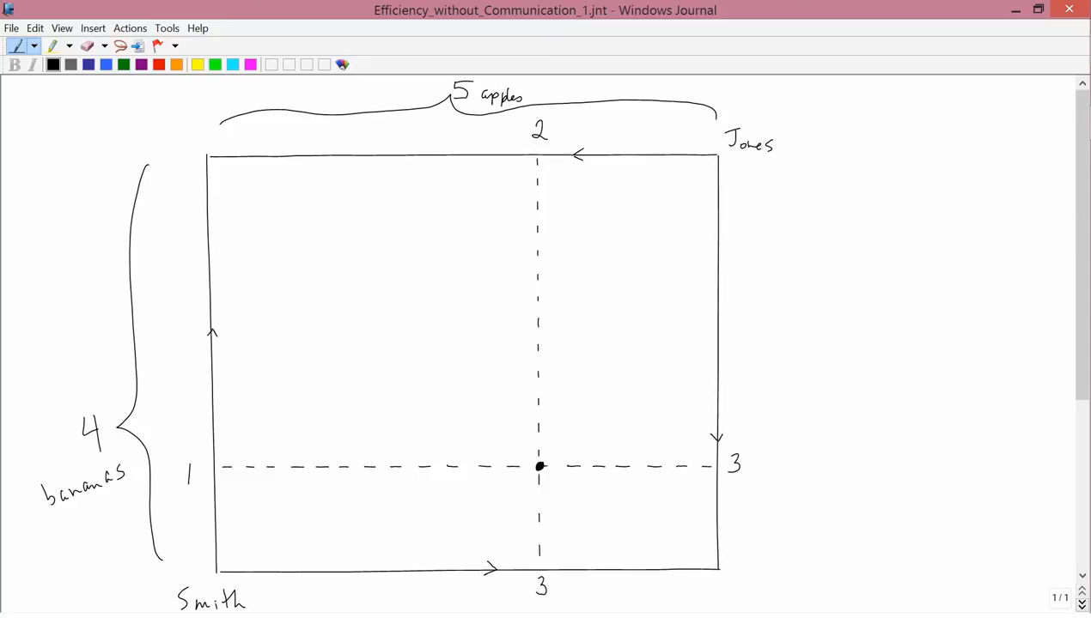
Handwrite '1 apple for 2 bananas' to the right of the box near Jones
drag(846, 185, 869, 198)
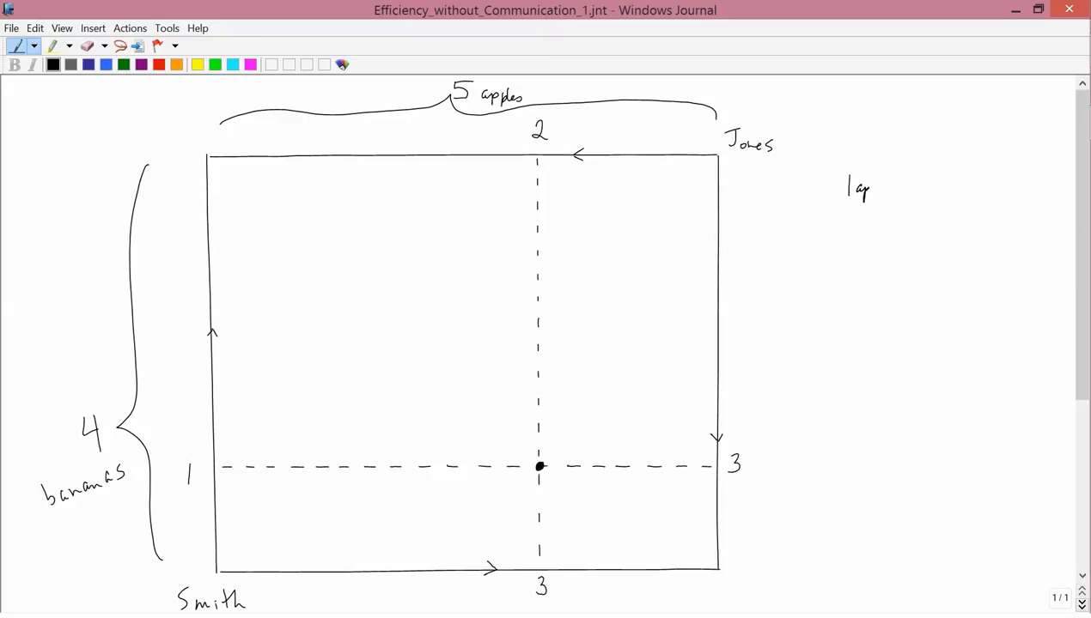
drag(868, 187, 914, 187)
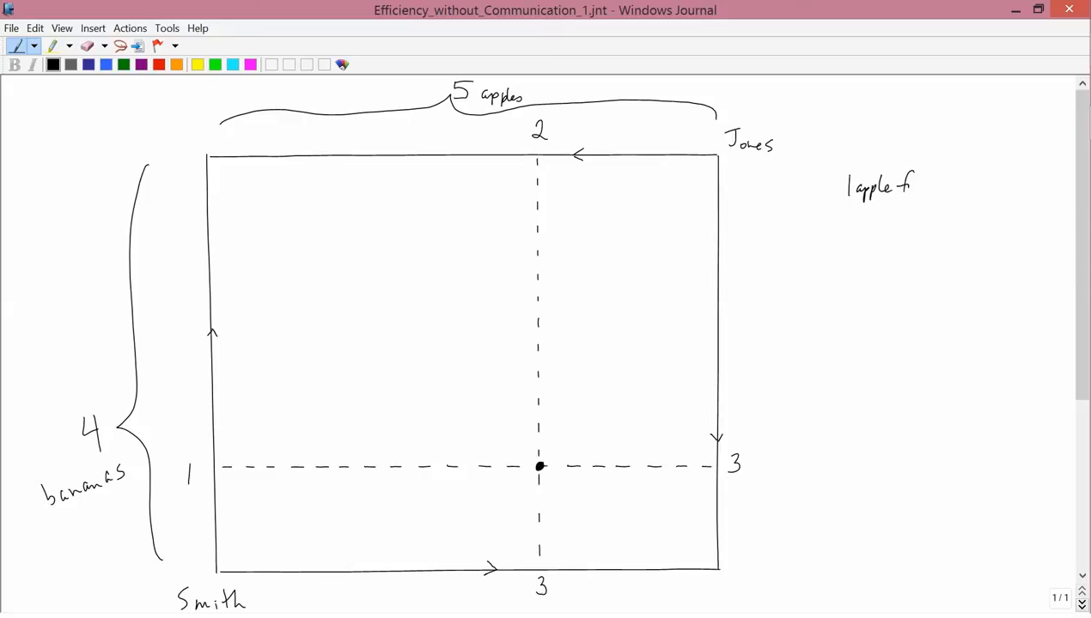
text(for 2 b)
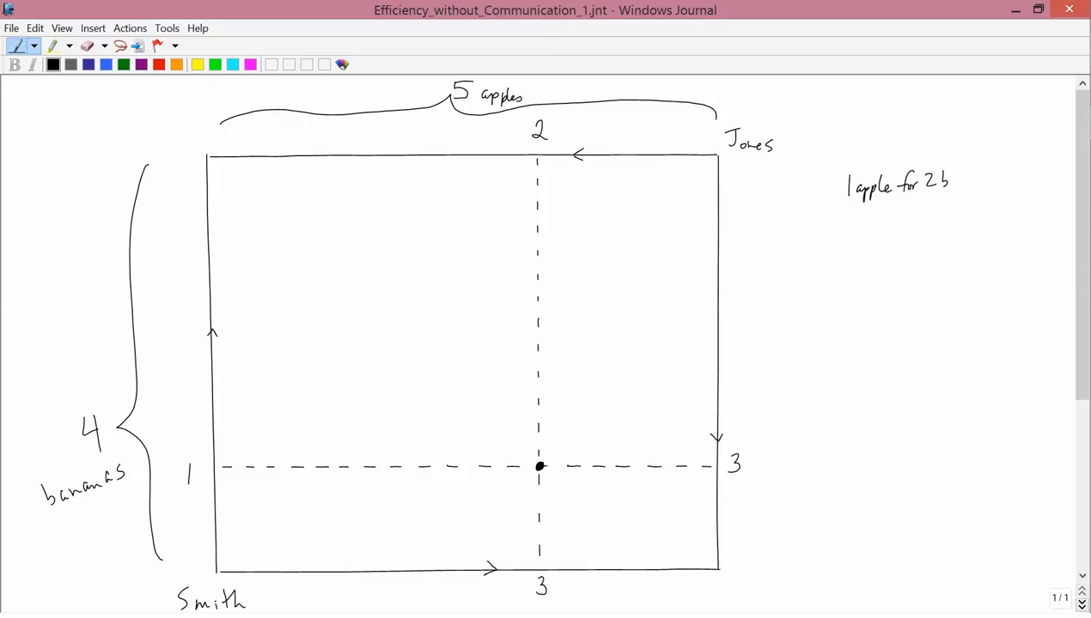
drag(950, 182, 983, 182)
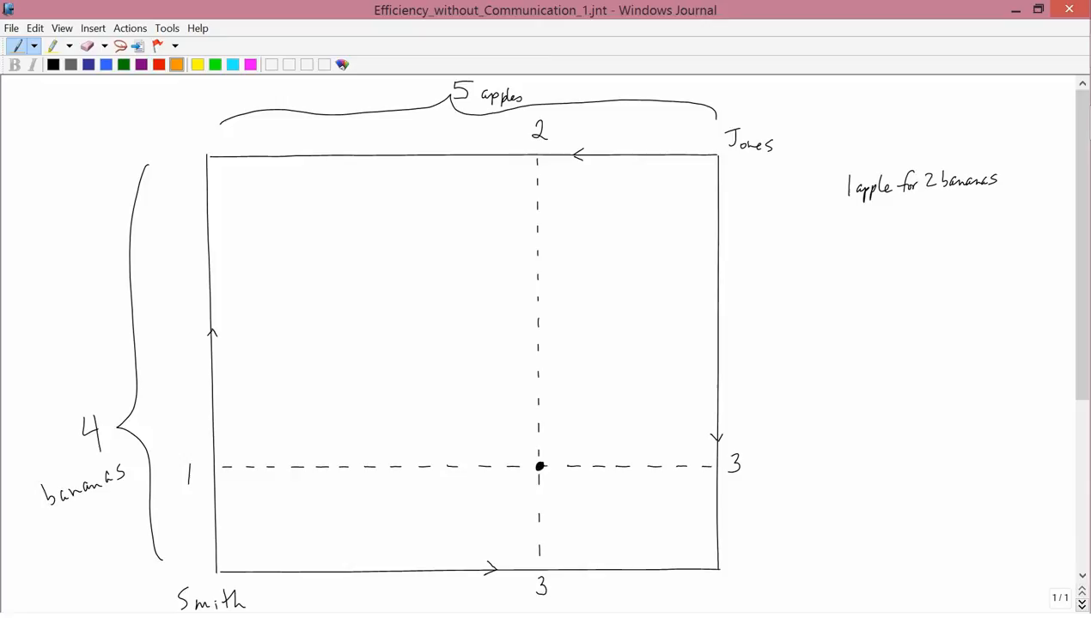
Draw orange braces labelled 1 and 2, close the dashed rectangle, and dot its corner
drag(438, 477, 528, 475)
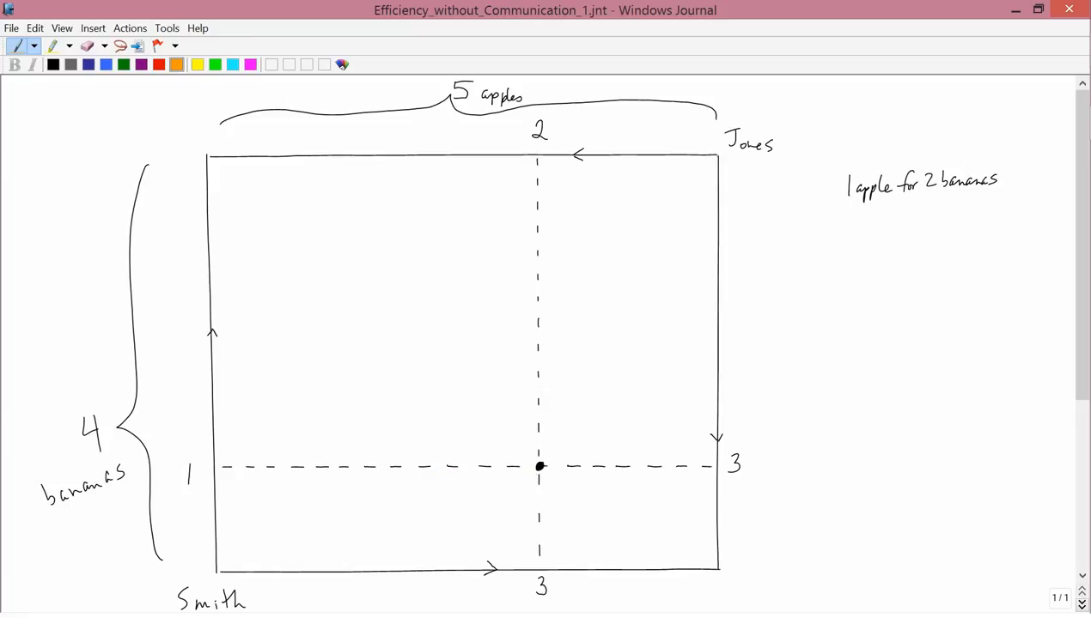
drag(425, 477, 537, 479)
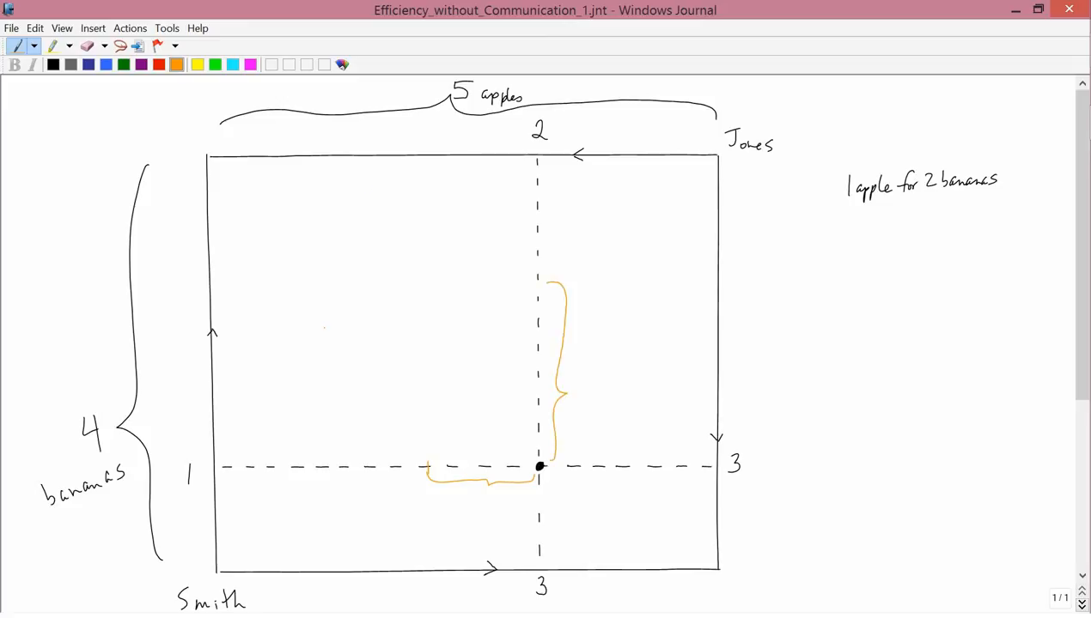
drag(571, 386, 588, 404)
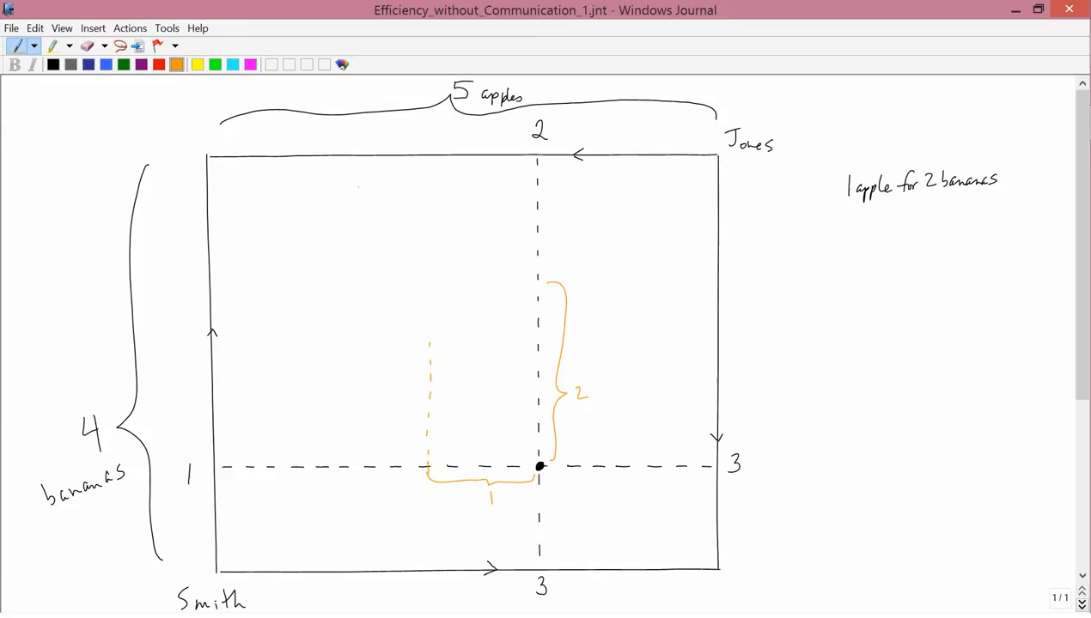
drag(442, 280, 537, 279)
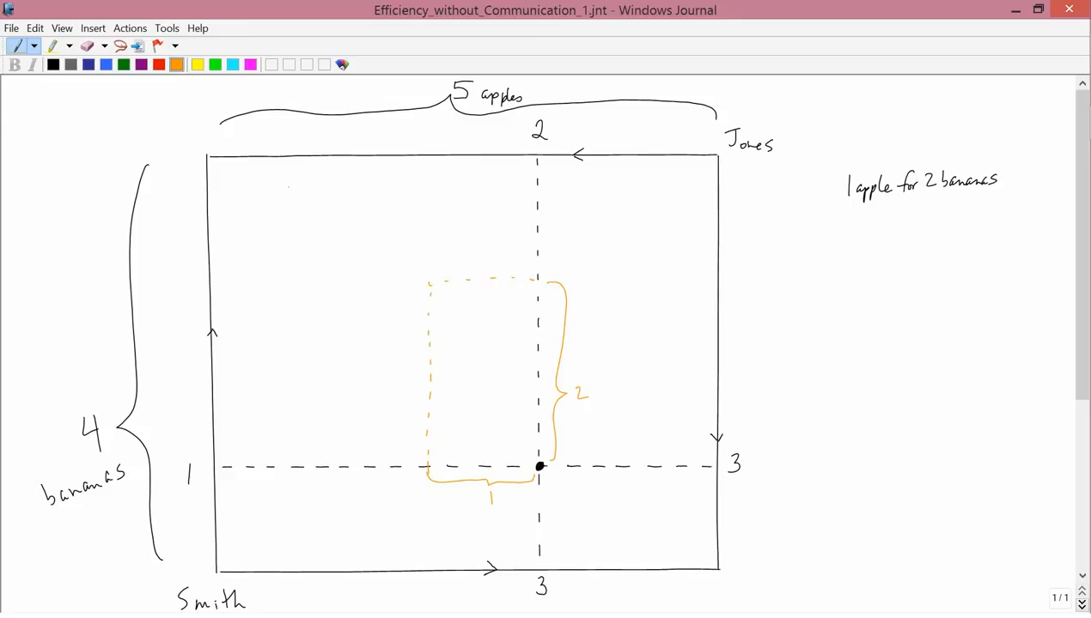
click(432, 281)
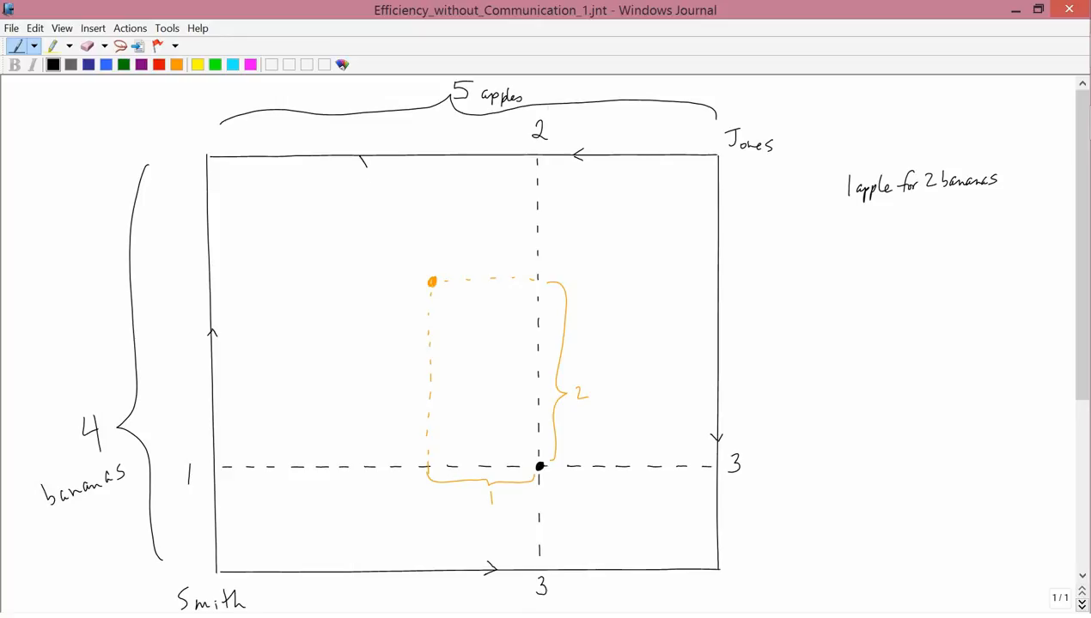
drag(359, 158, 601, 569)
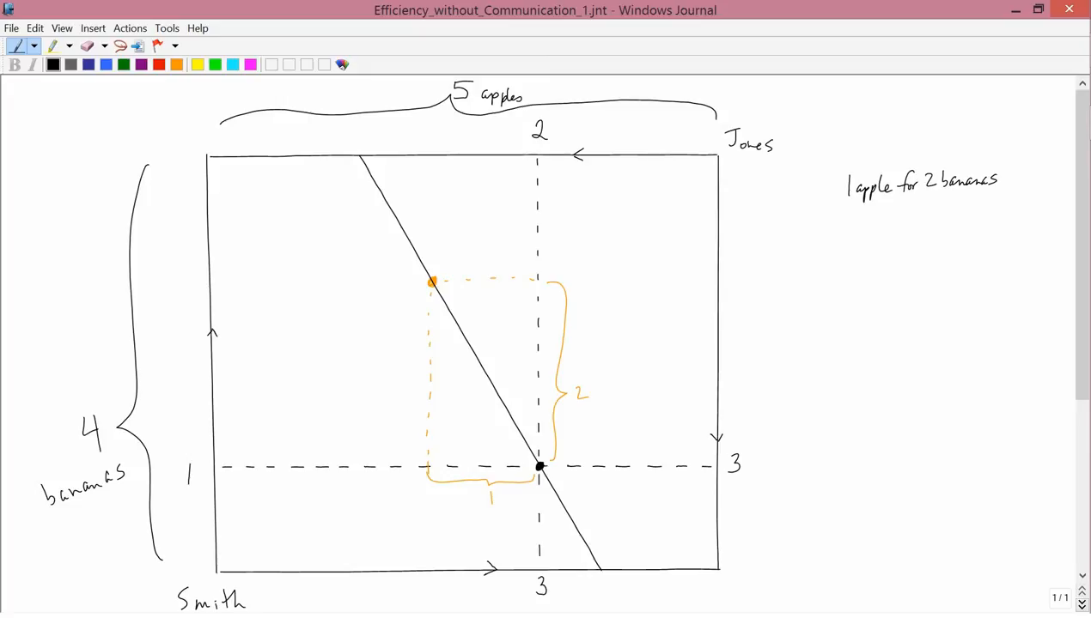
Draw a short vertical stroke inside the orange rectangle's top, then a stroke down toward the dot
drag(484, 258, 484, 301)
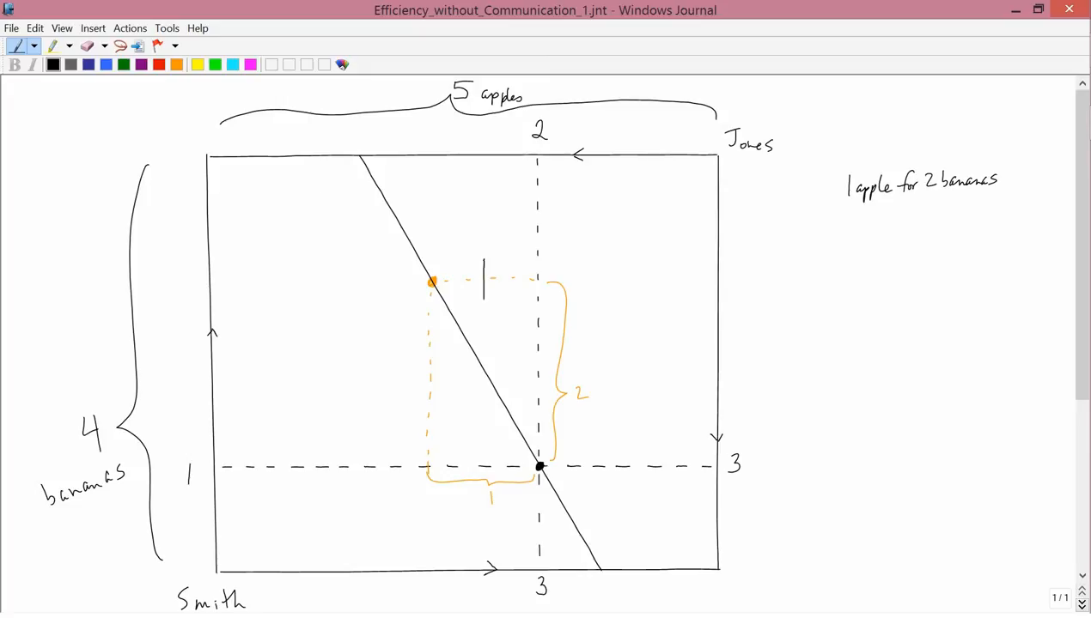
drag(484, 262, 541, 464)
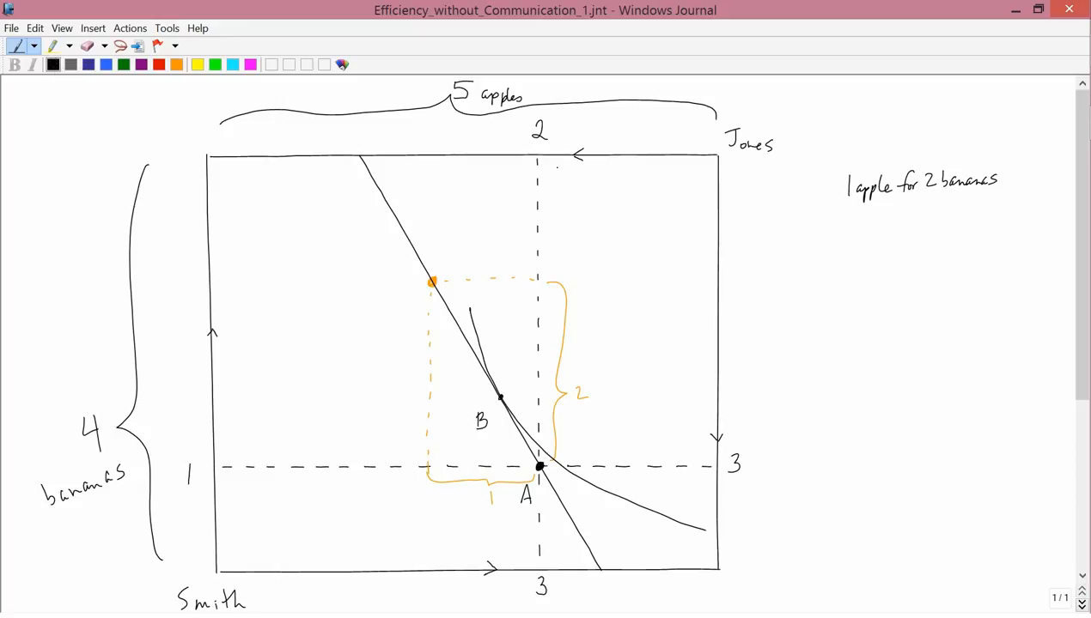
Sketch three small rotated axis diagrams with curves and a/b labels beside the note
drag(823, 239, 881, 316)
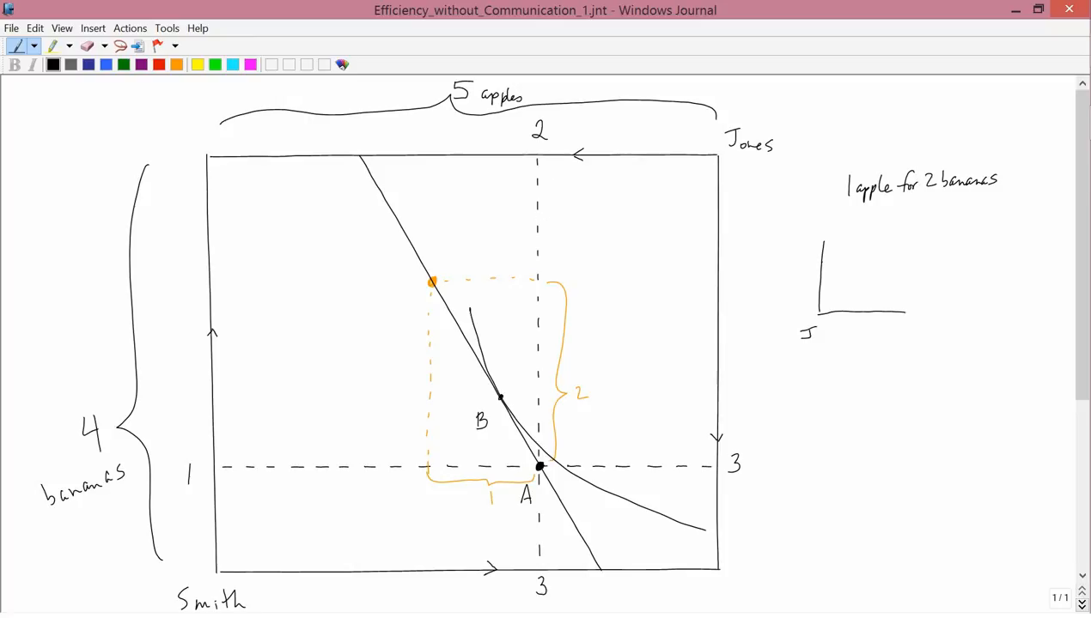
drag(842, 257, 859, 309)
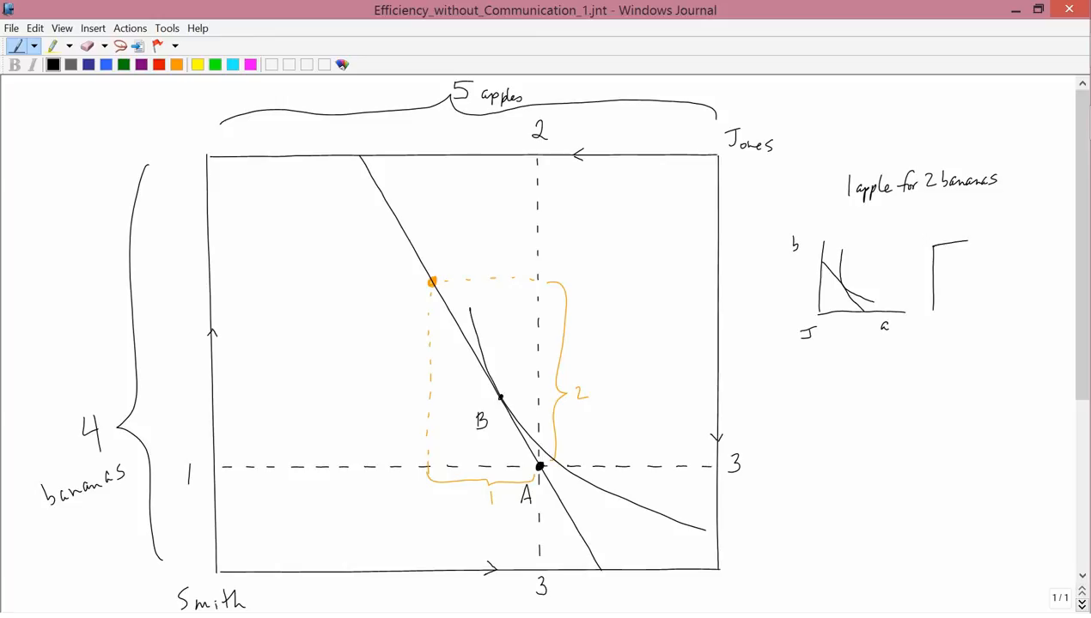
drag(928, 310, 996, 224)
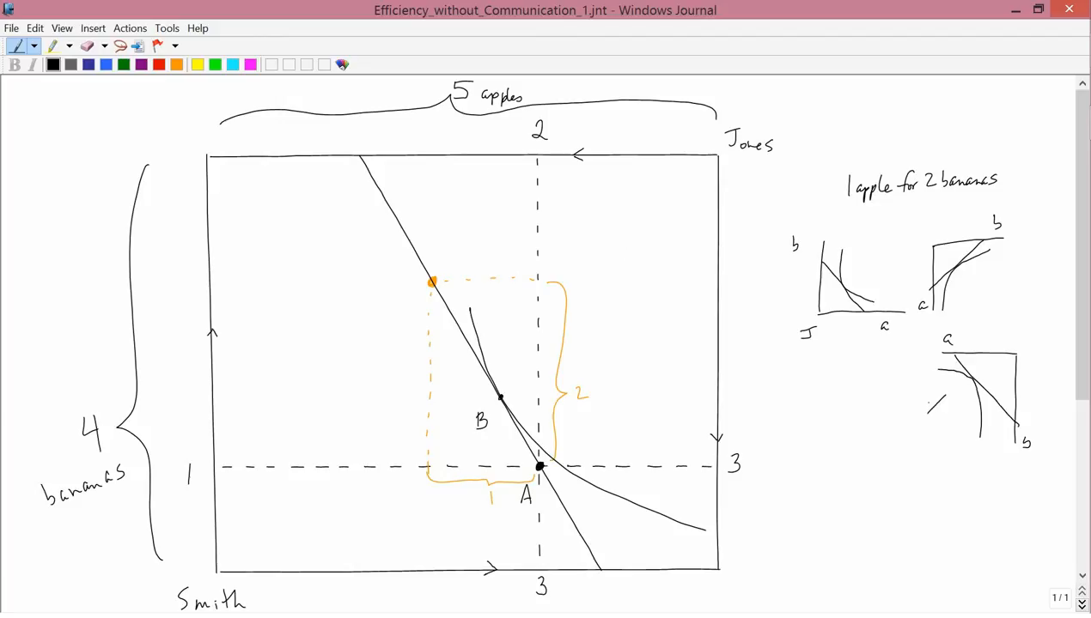
drag(945, 391, 924, 417)
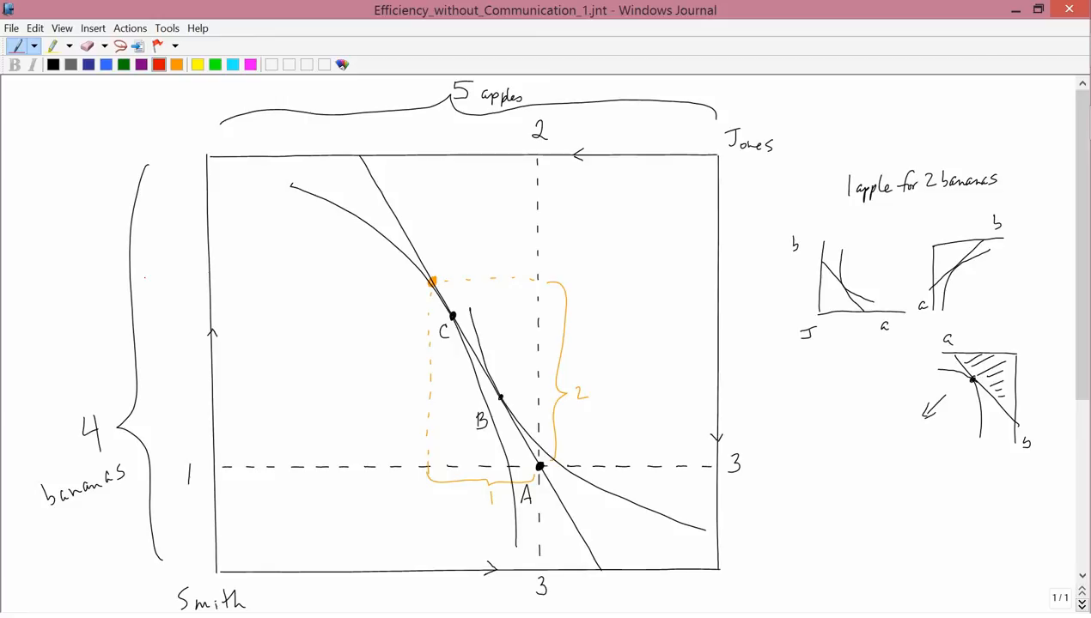
Draw red horizontal lines across the box through point B and point C
drag(219, 416, 498, 398)
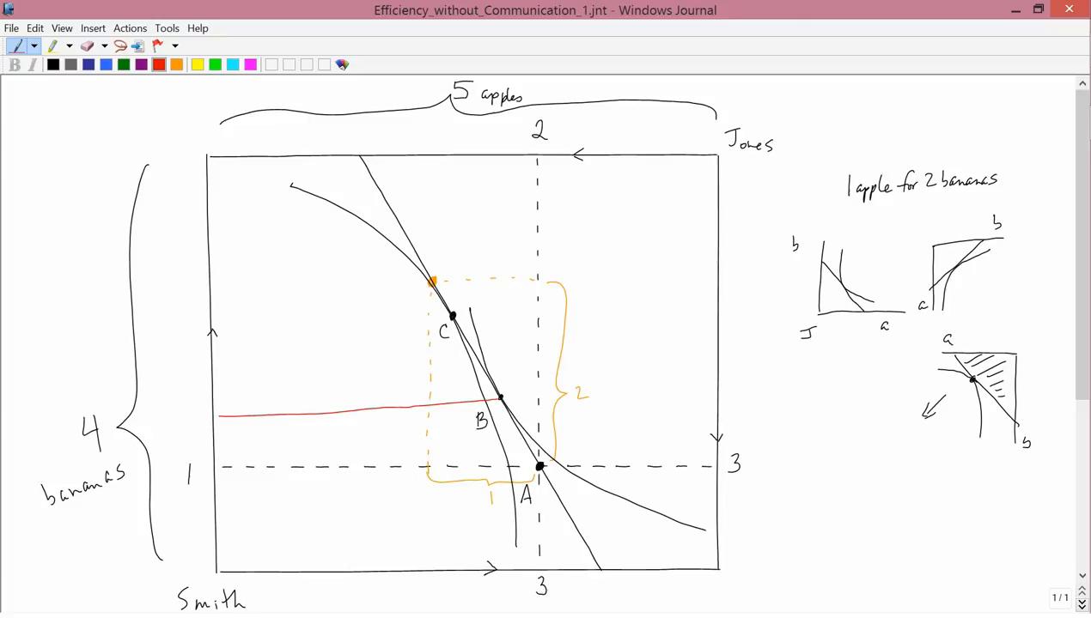
drag(460, 320, 713, 305)
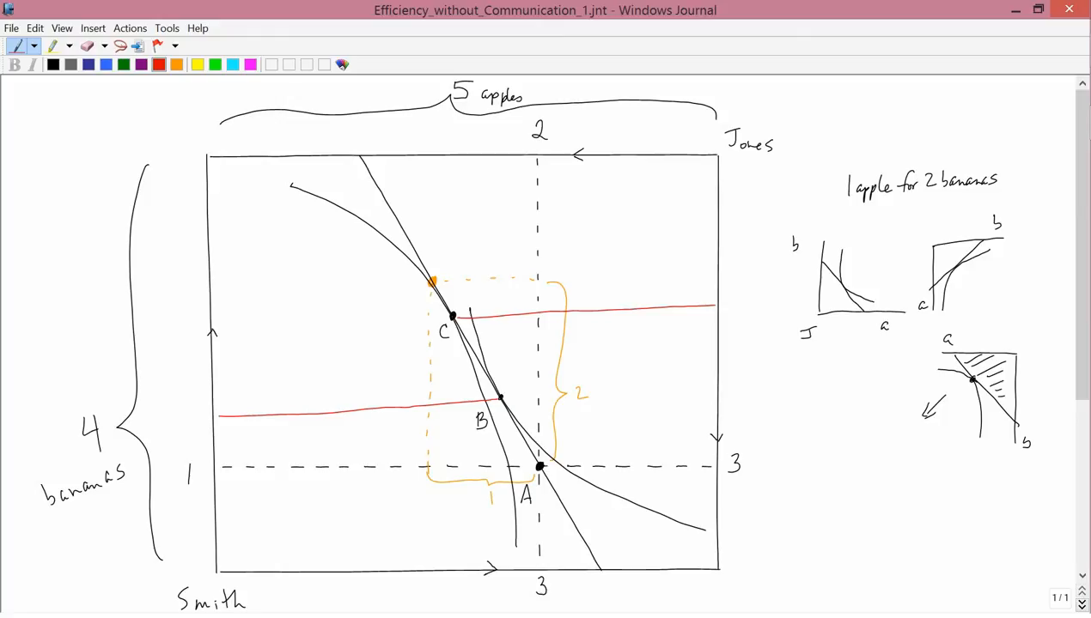
Draw red verticals through B from the bottom edge and through C toward the top
drag(502, 402, 498, 567)
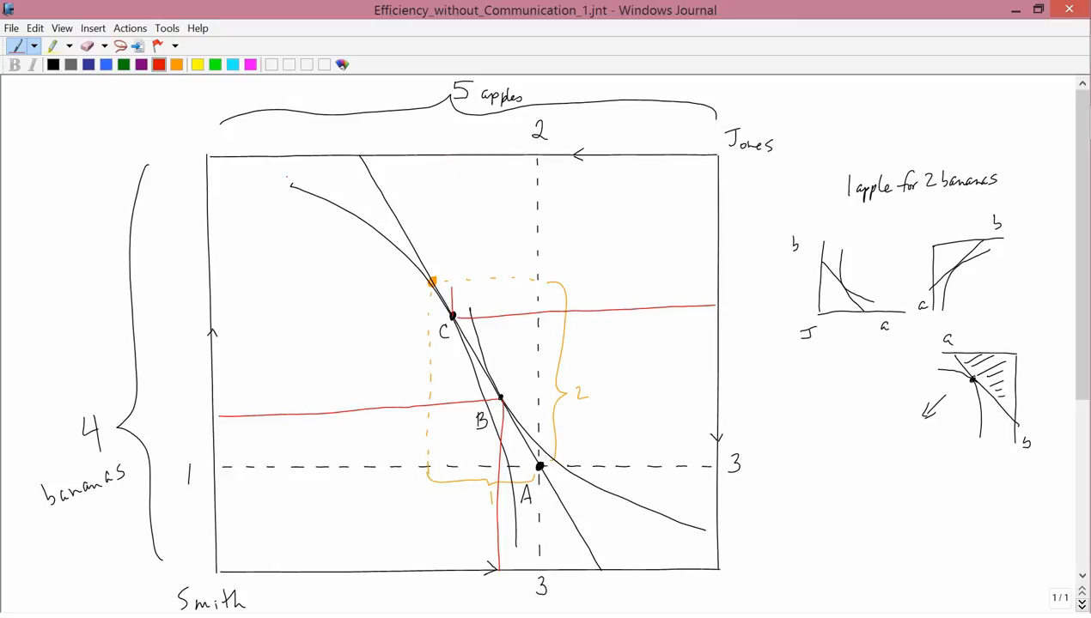
drag(458, 171, 451, 292)
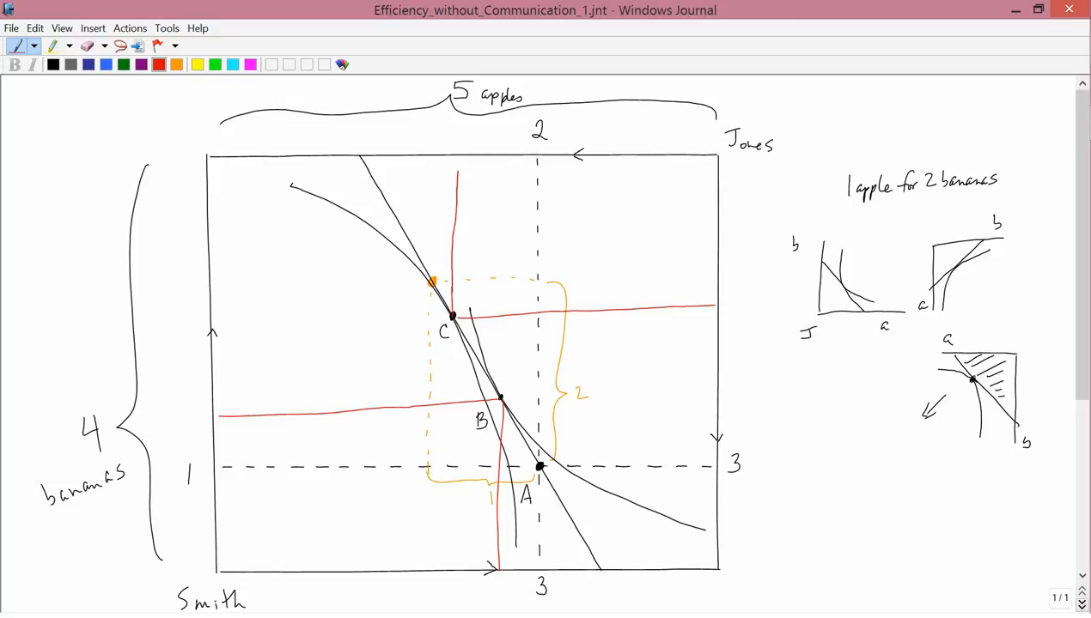